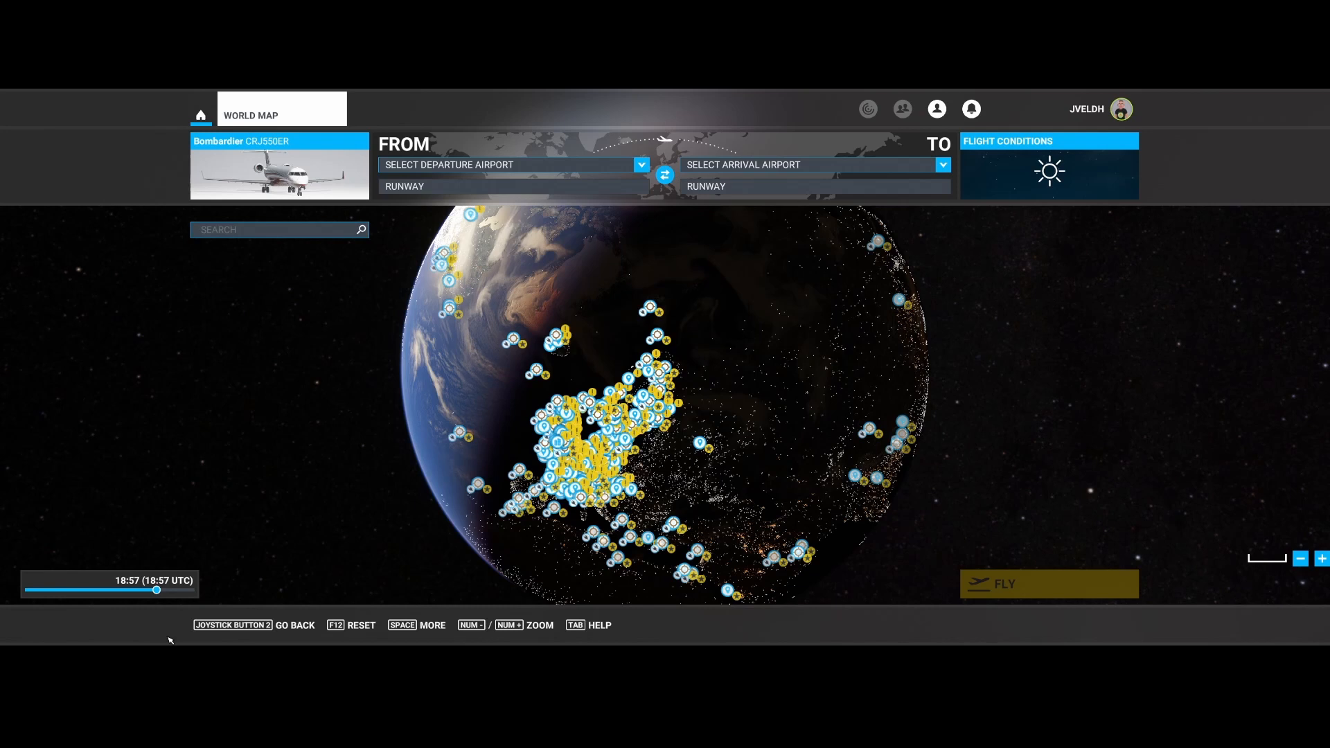
{"action": "mouse_move", "coordinate": [368, 637]}
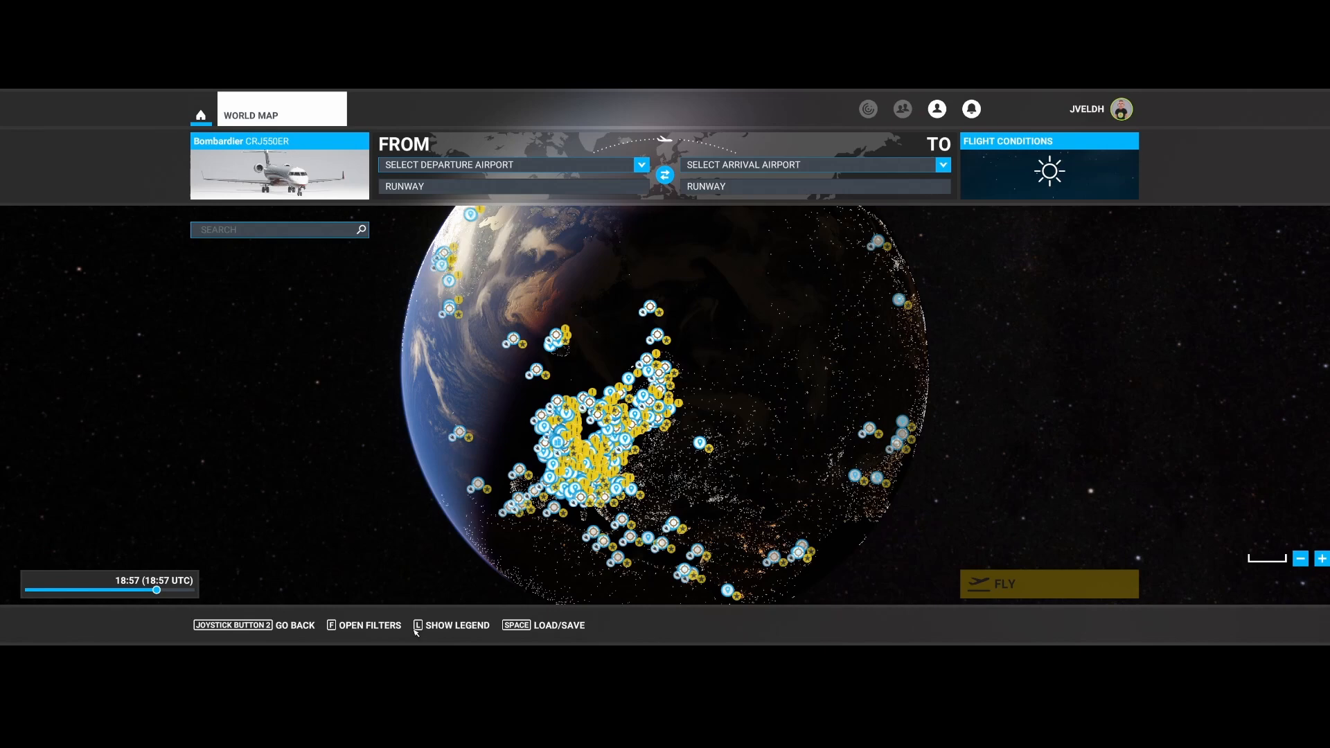
- Bring up the Load / Save Flight Files dialog with the cloud storage and PC options
{"action": "key", "text": "space"}
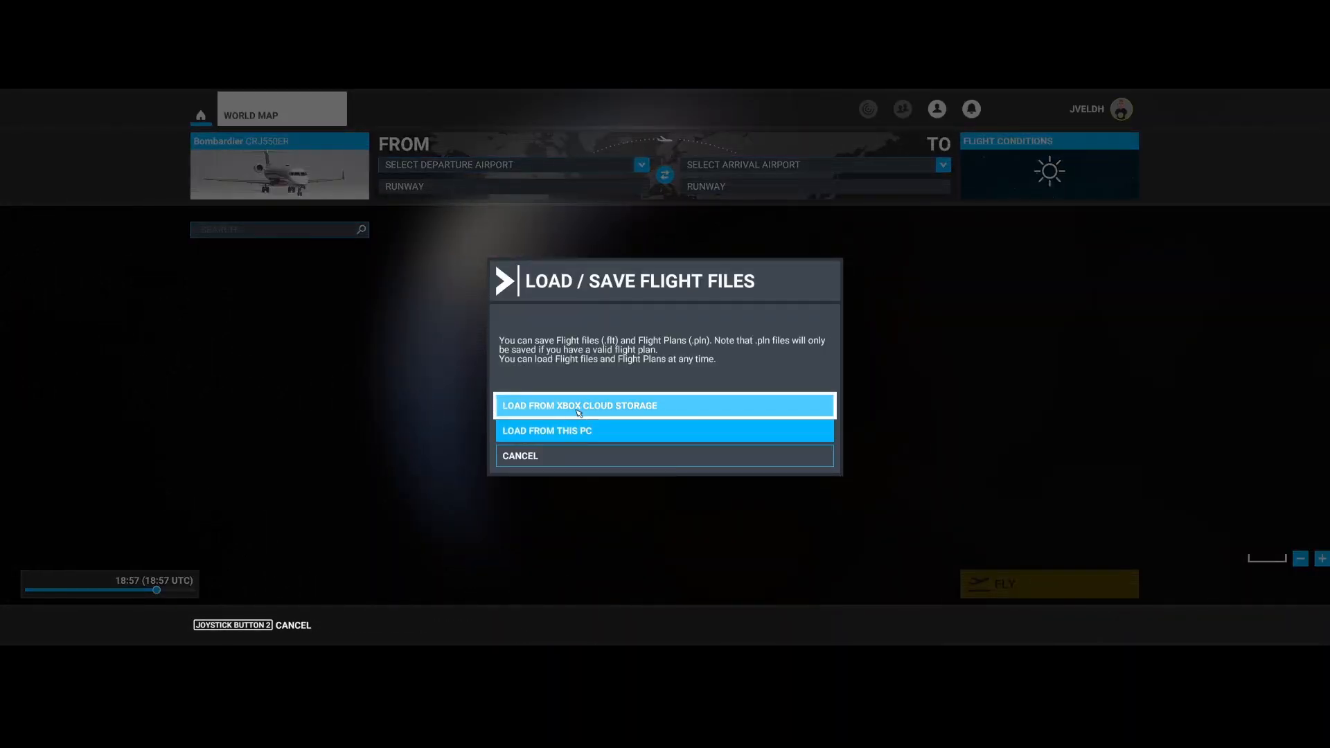
{"action": "mouse_move", "coordinate": [534, 440]}
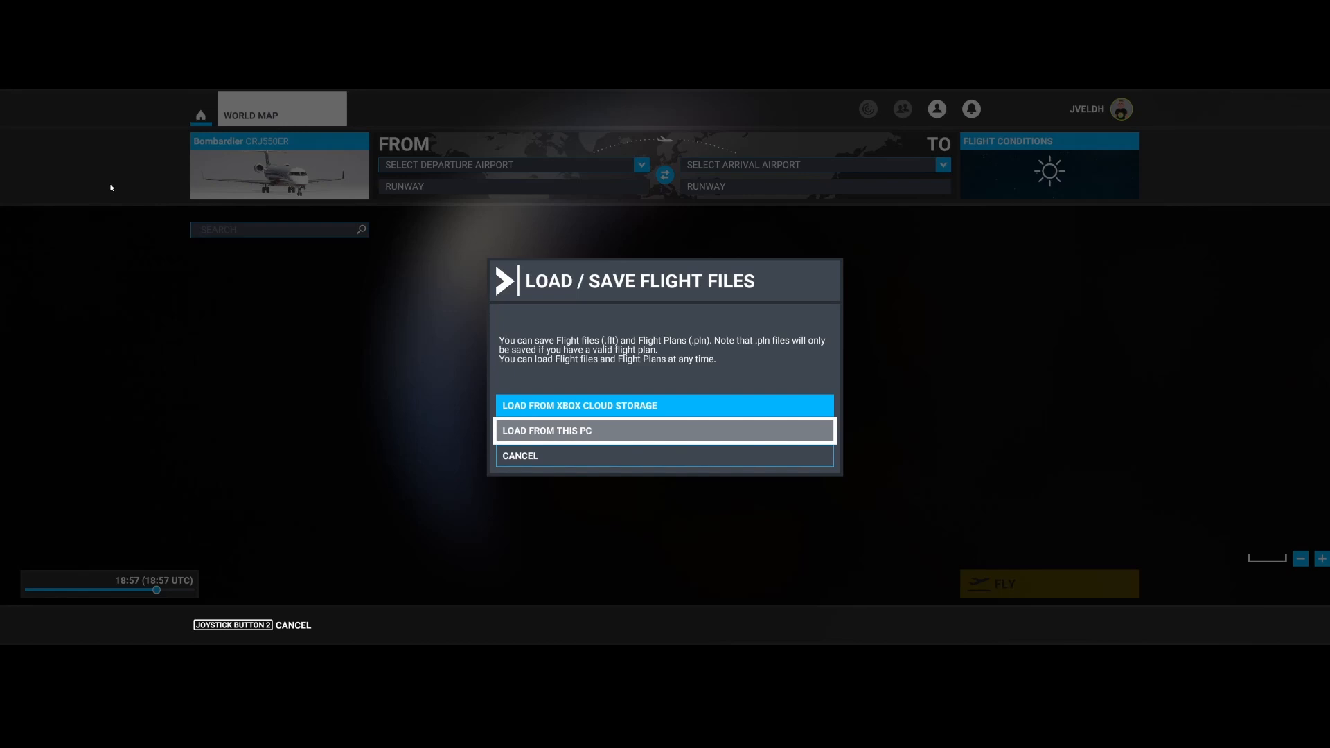
{"action": "mouse_move", "coordinate": [58, 146]}
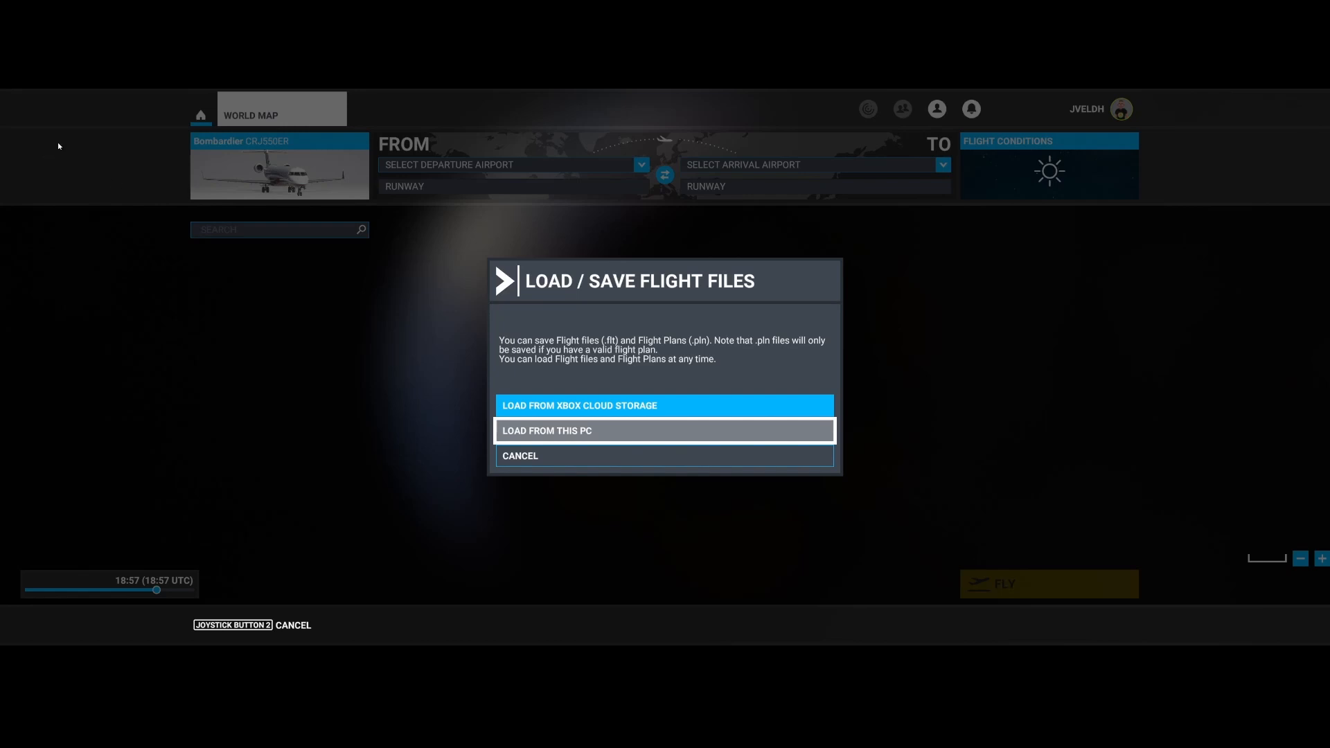
{"action": "mouse_move", "coordinate": [41, 171]}
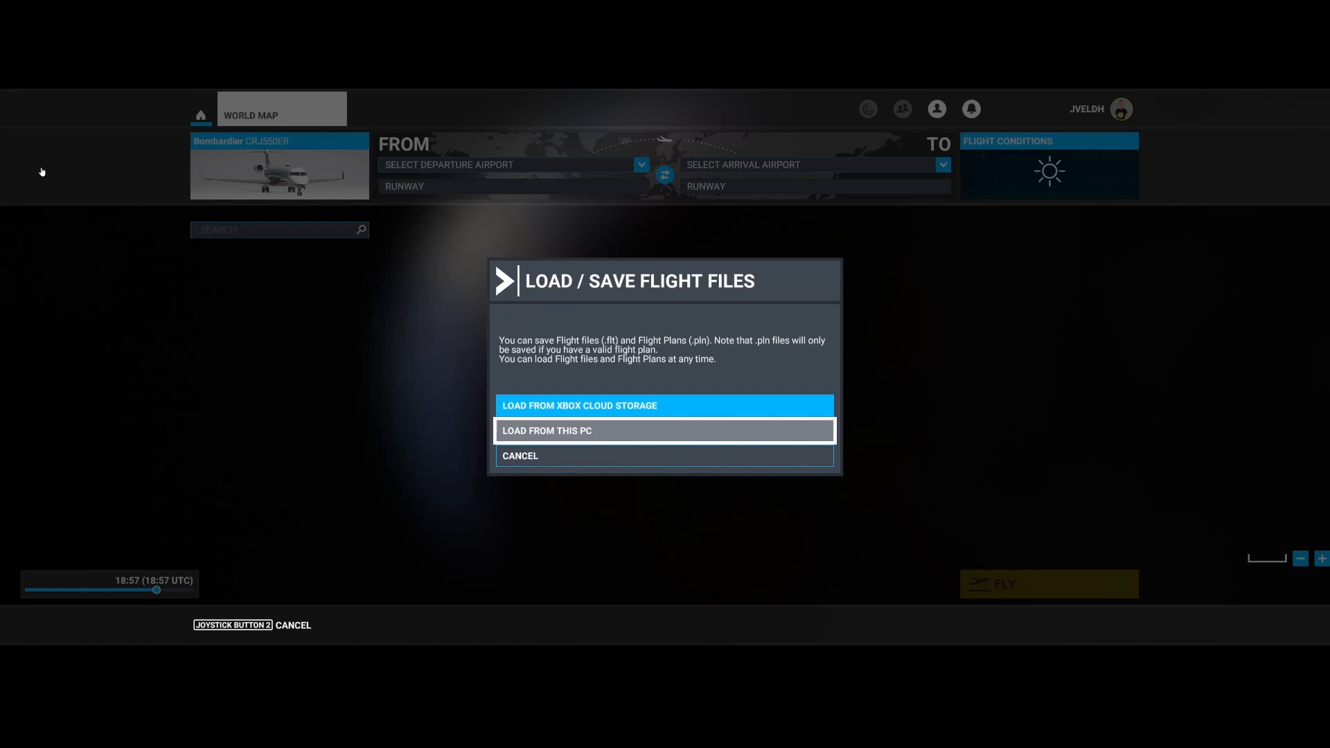
{"action": "mouse_move", "coordinate": [556, 381]}
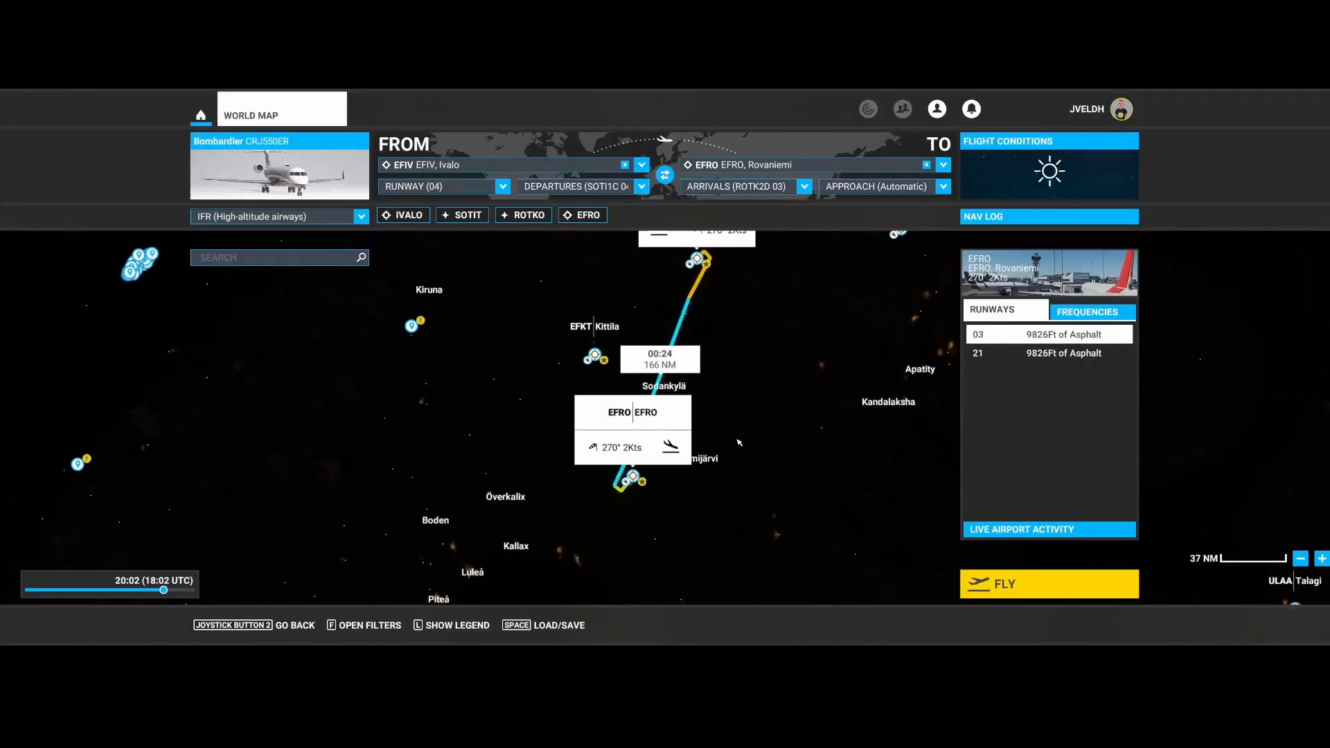
{"action": "mouse_move", "coordinate": [703, 531]}
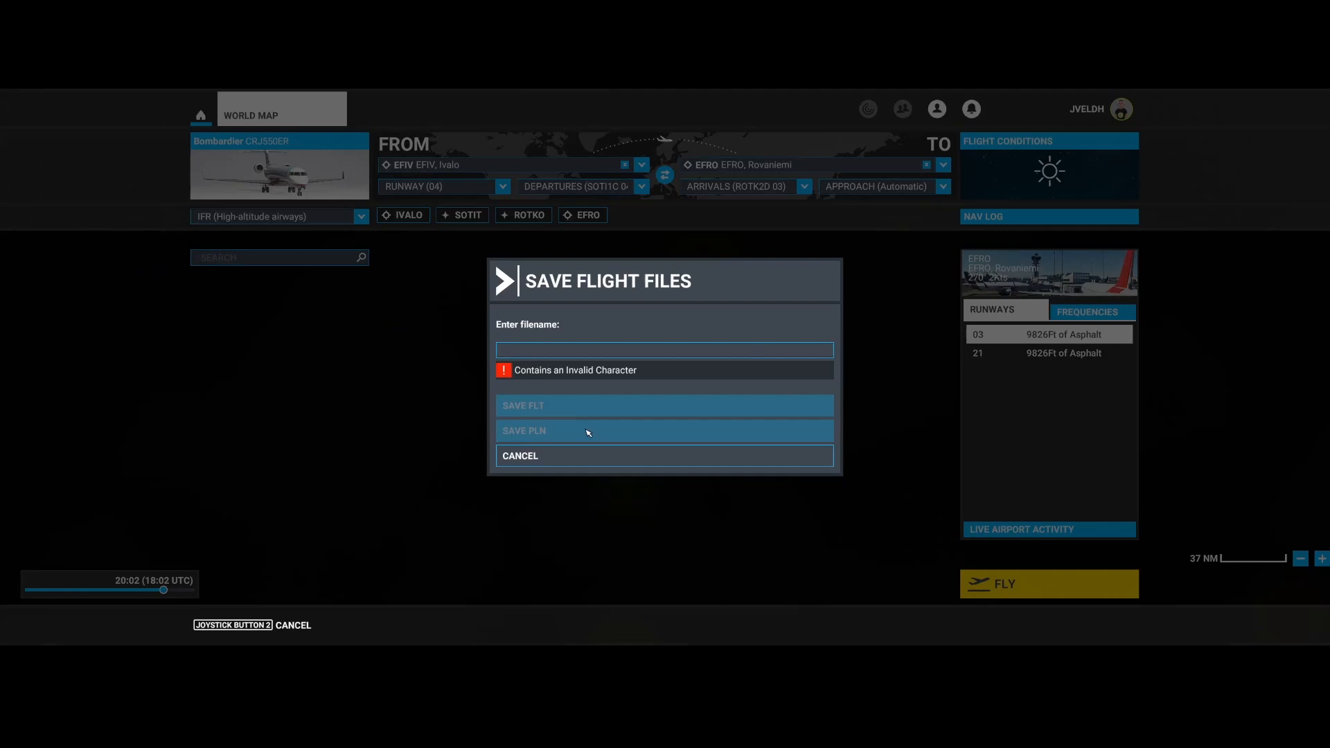
- Name the flight plan file 'EFIV-EFRO' and save it as a PLN
{"action": "left_click", "coordinate": [663, 349]}
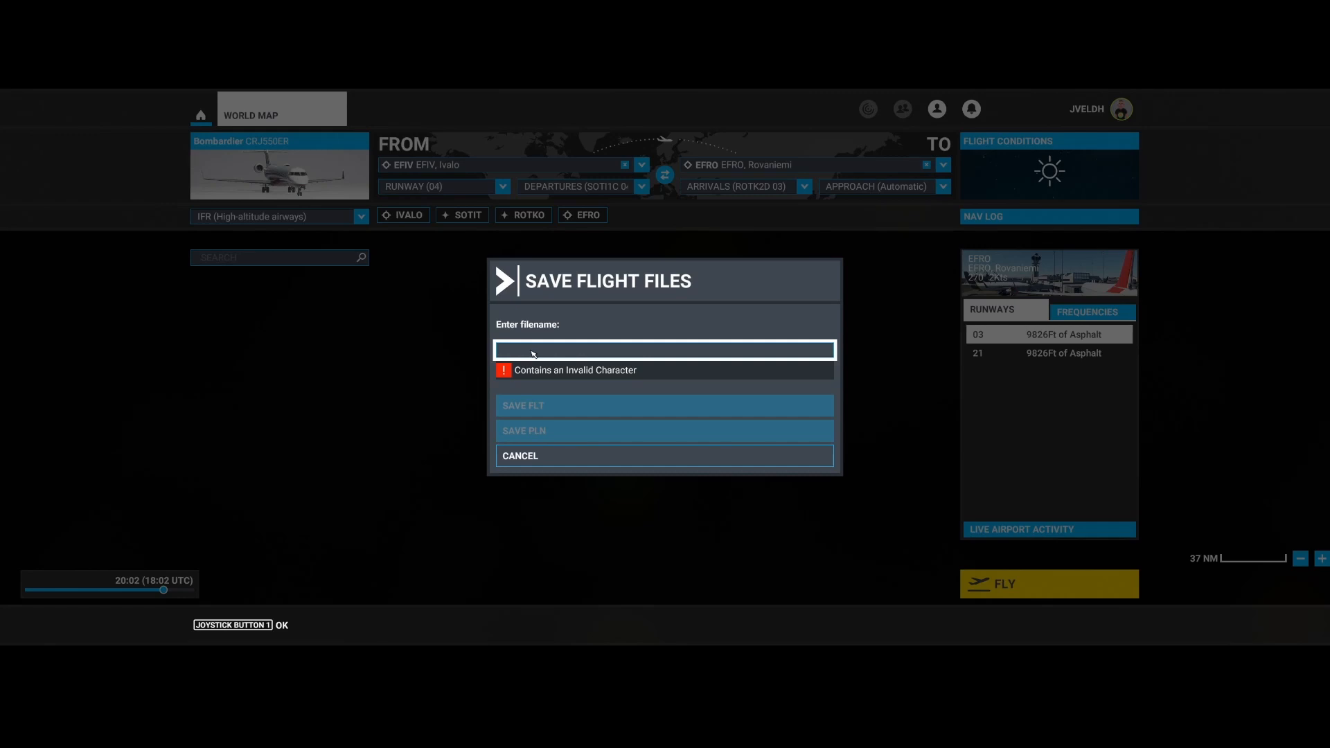
{"action": "type", "text": "EFIV-"}
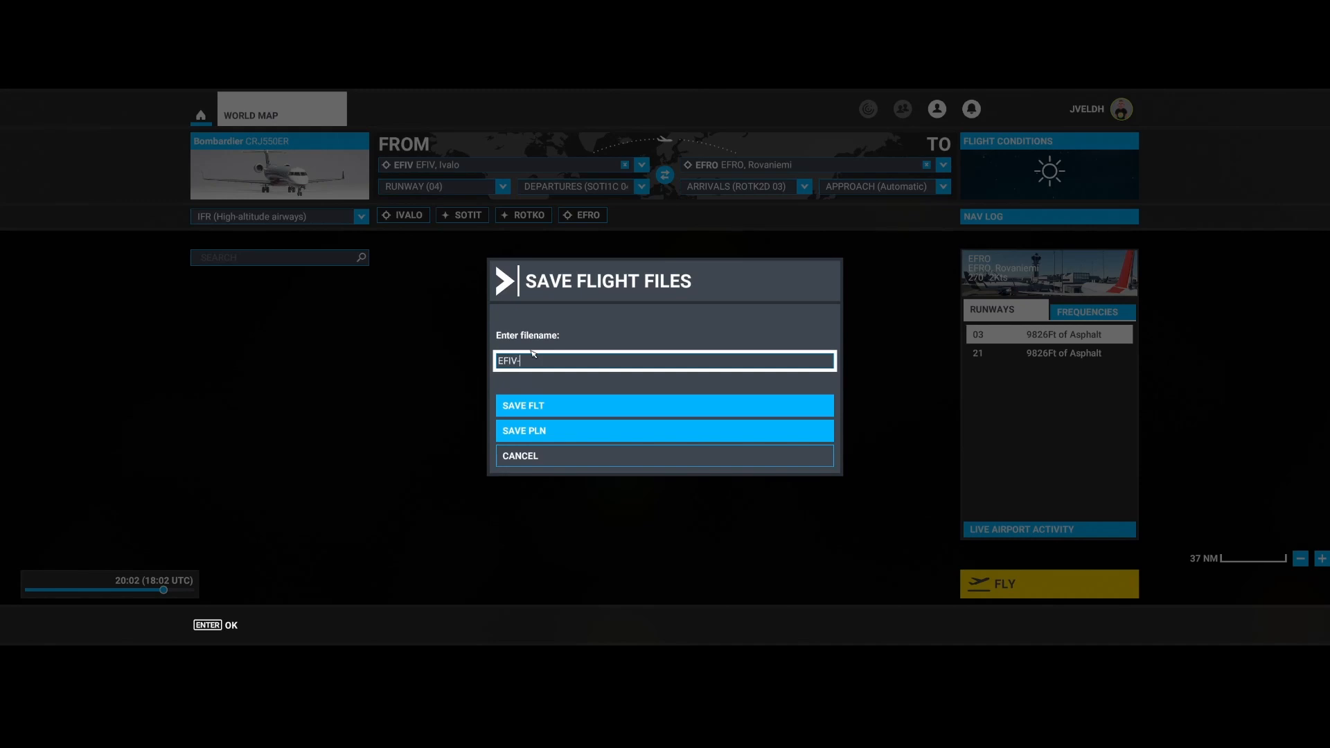
{"action": "type", "text": "EFRO"}
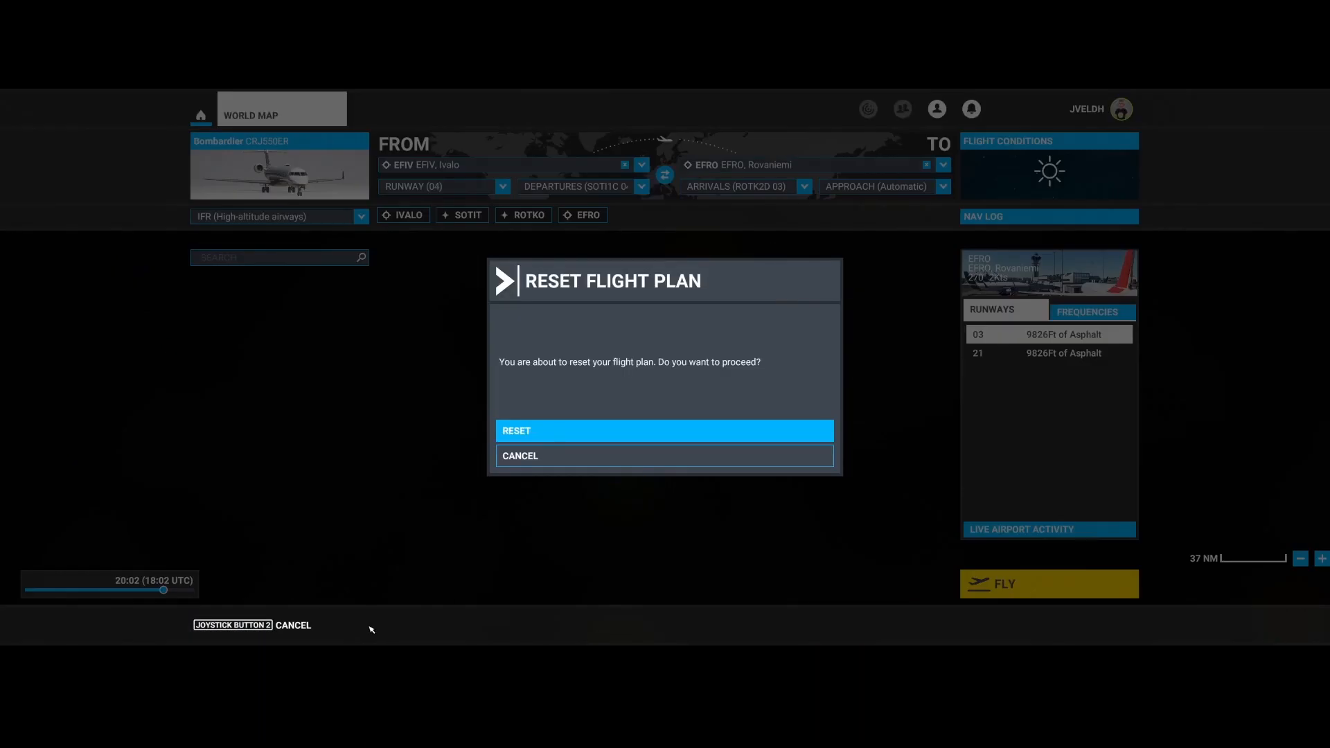
- Confirm resetting the flight plan, then choose loading a file from Xbox Cloud Storage
{"action": "left_click", "coordinate": [664, 430]}
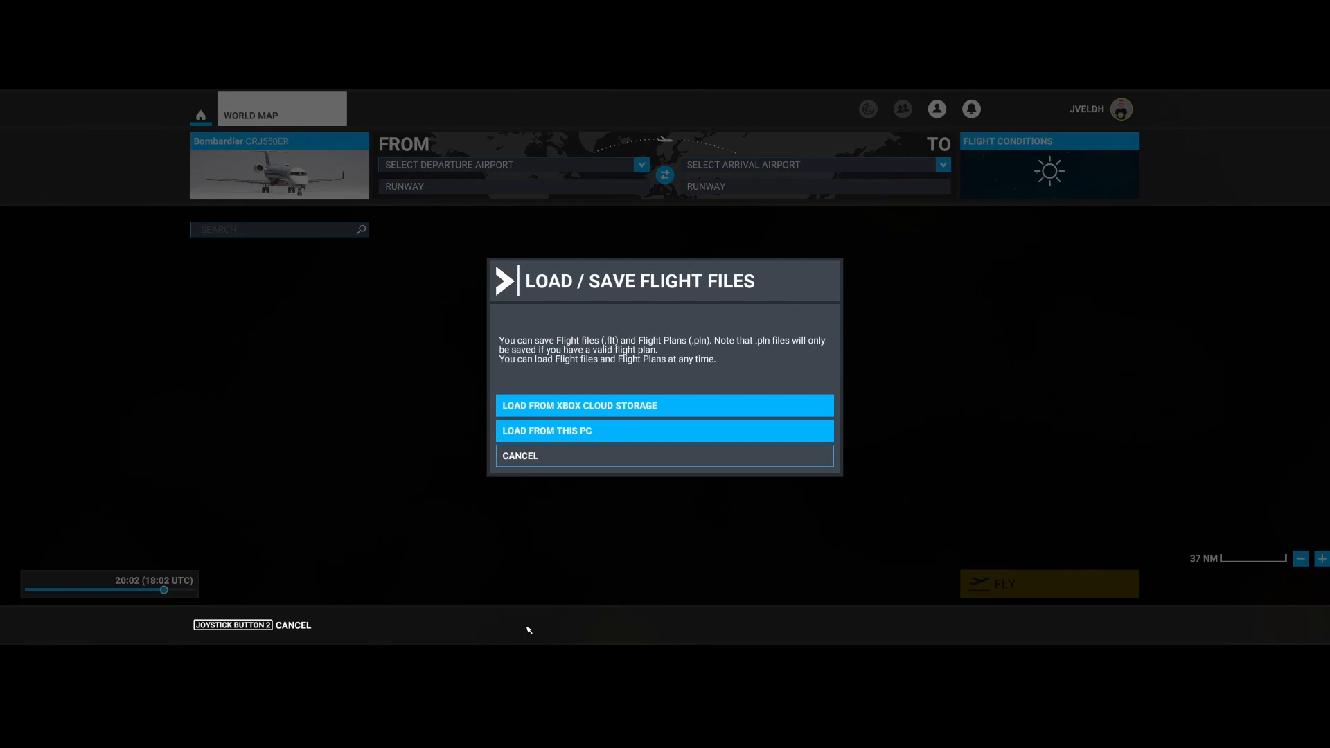
{"action": "left_click", "coordinate": [665, 430]}
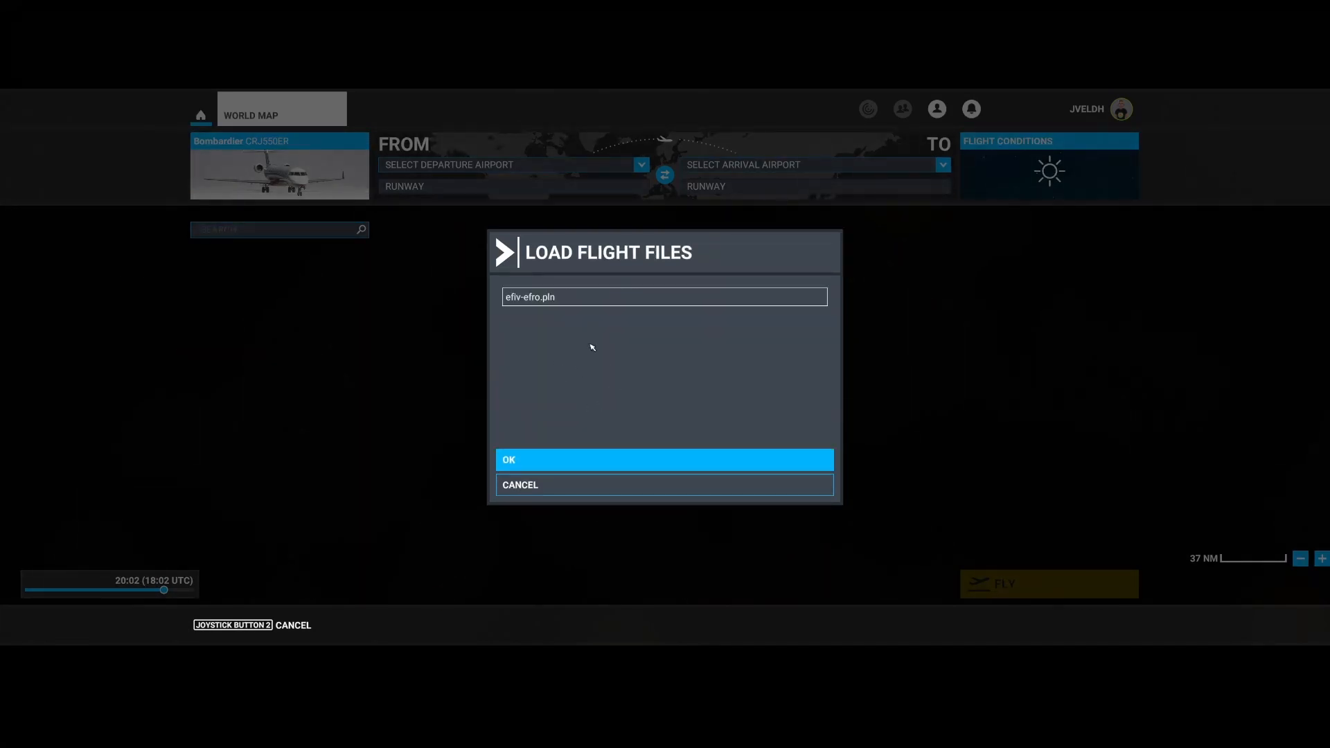
{"action": "mouse_move", "coordinate": [555, 309]}
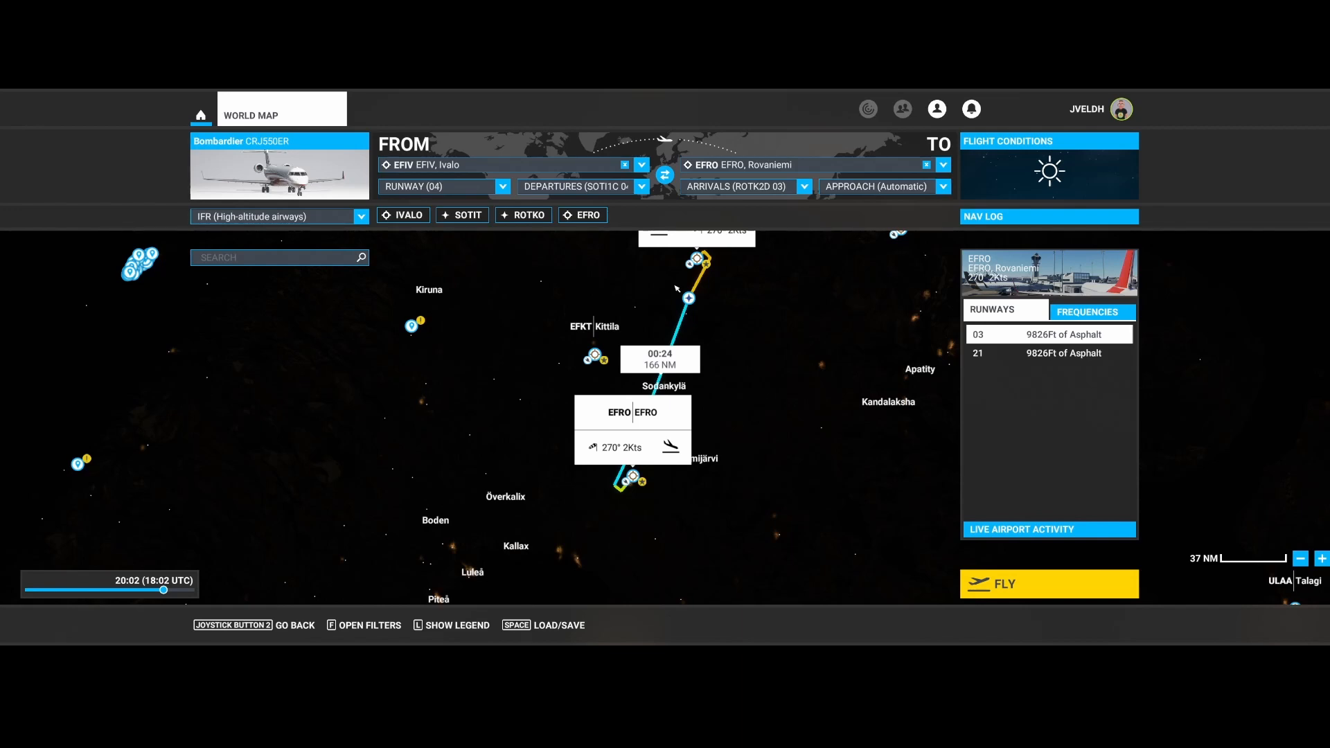
{"action": "mouse_move", "coordinate": [541, 629]}
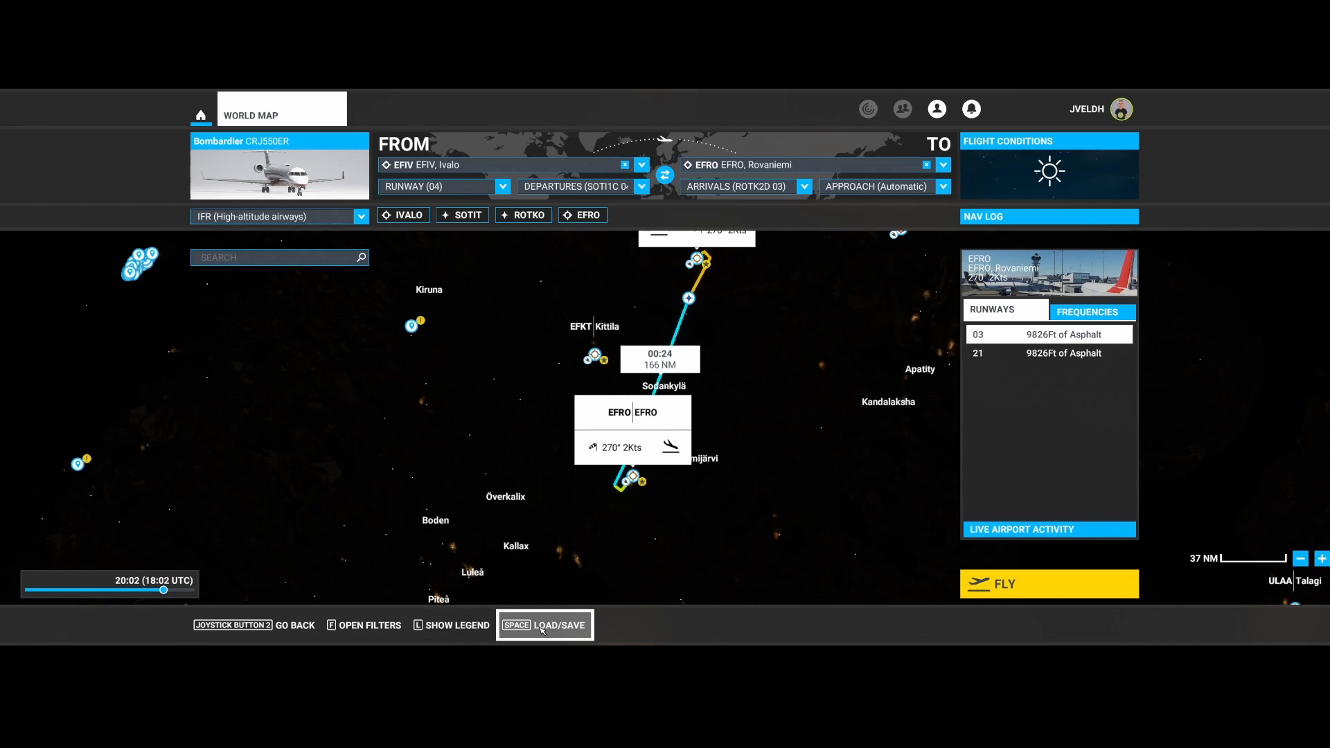
- Reopen the Load / Save Flight Files dialog from the bottom bar's Load/Save button
{"action": "left_click", "coordinate": [544, 625]}
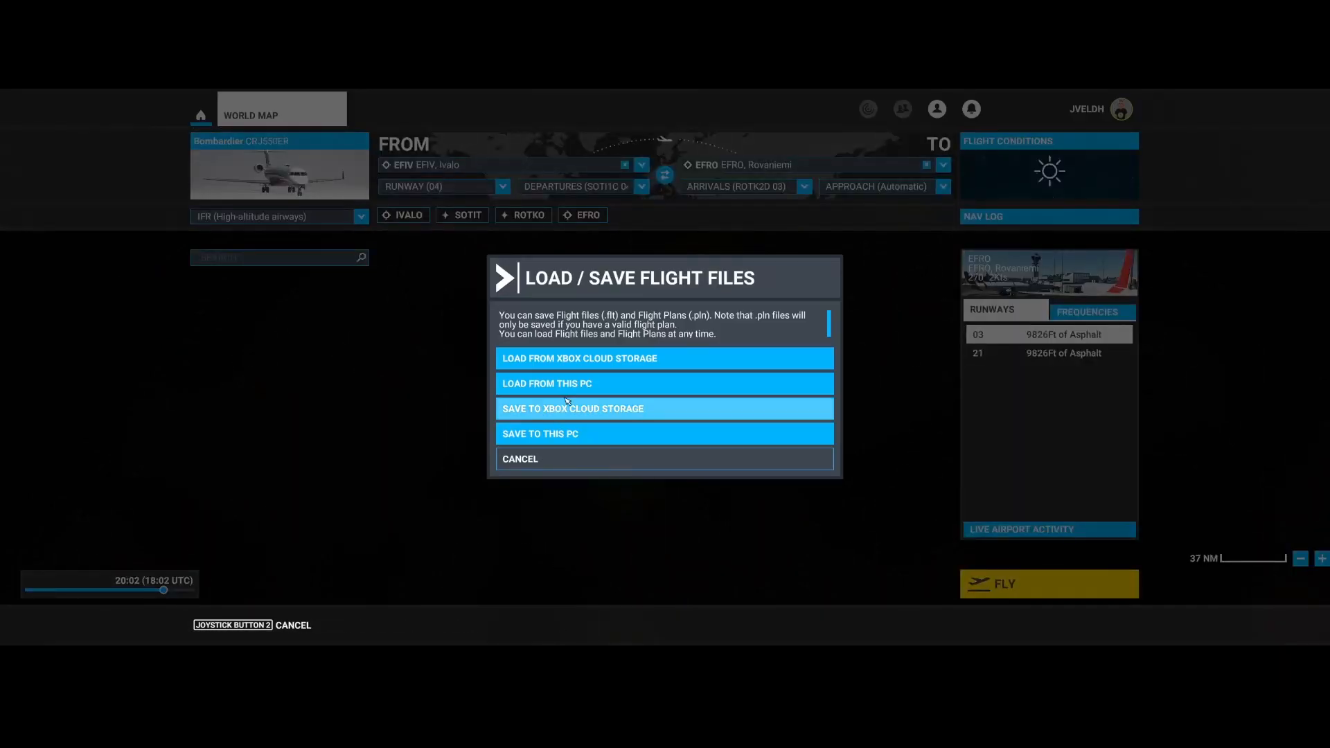